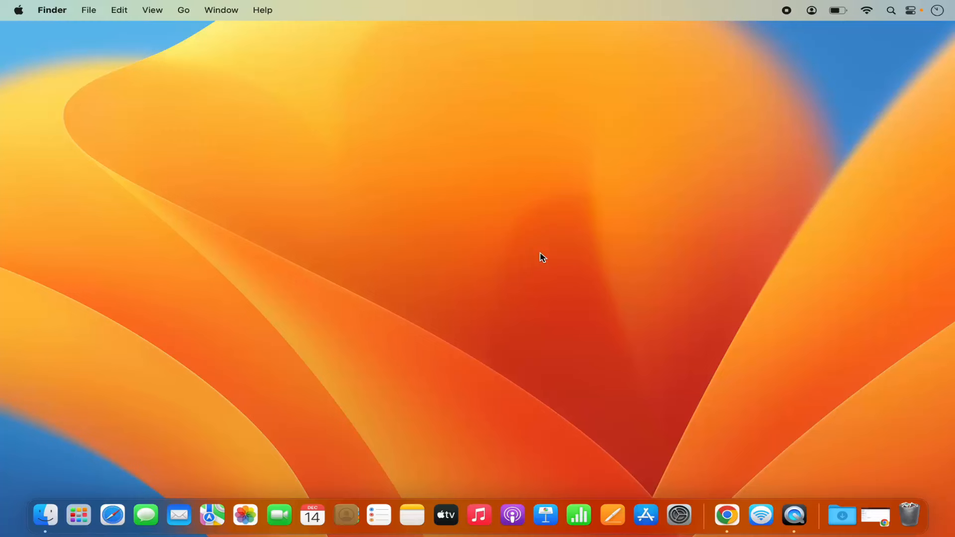
mouse_move(589, 308)
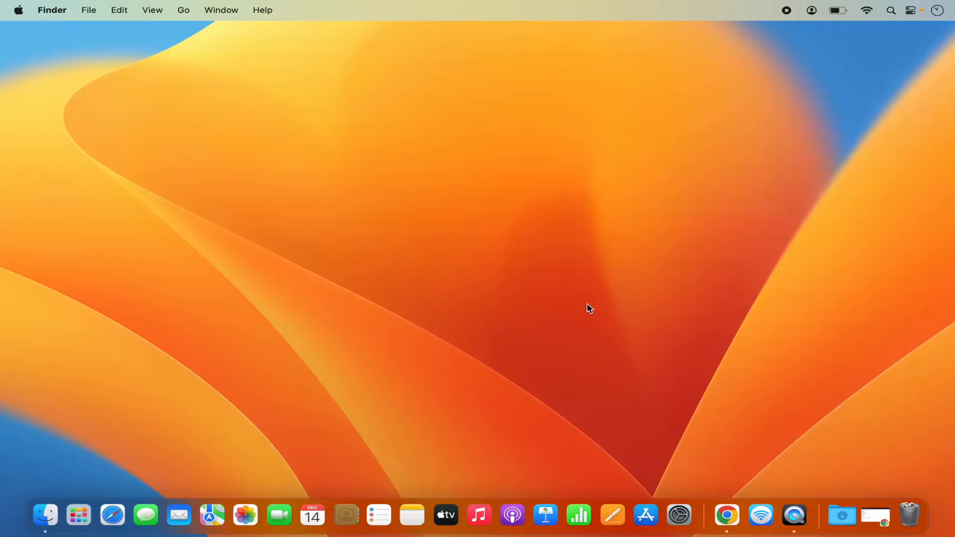
mouse_move(726, 515)
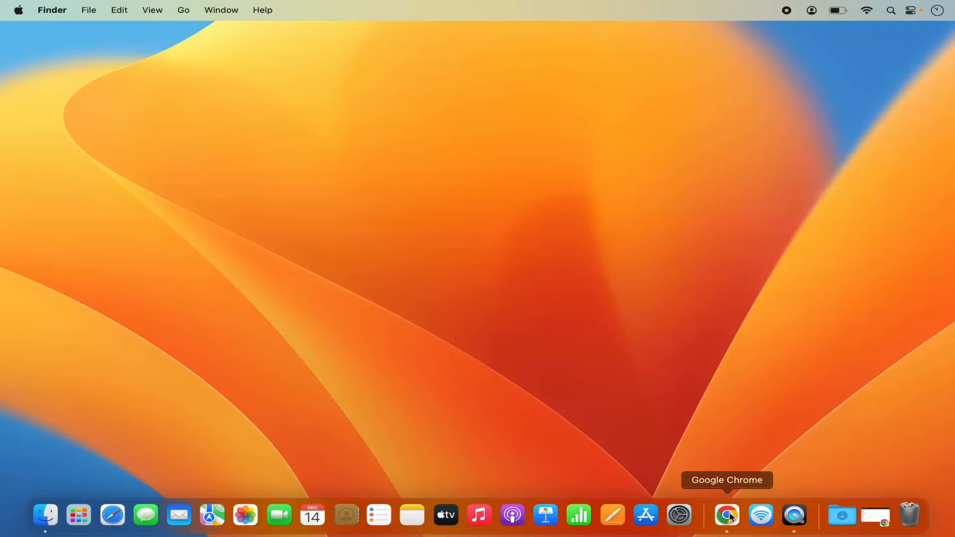
Step: Bring Chrome's Gmail page forward and show its Save and Share menu options
left_click(727, 514)
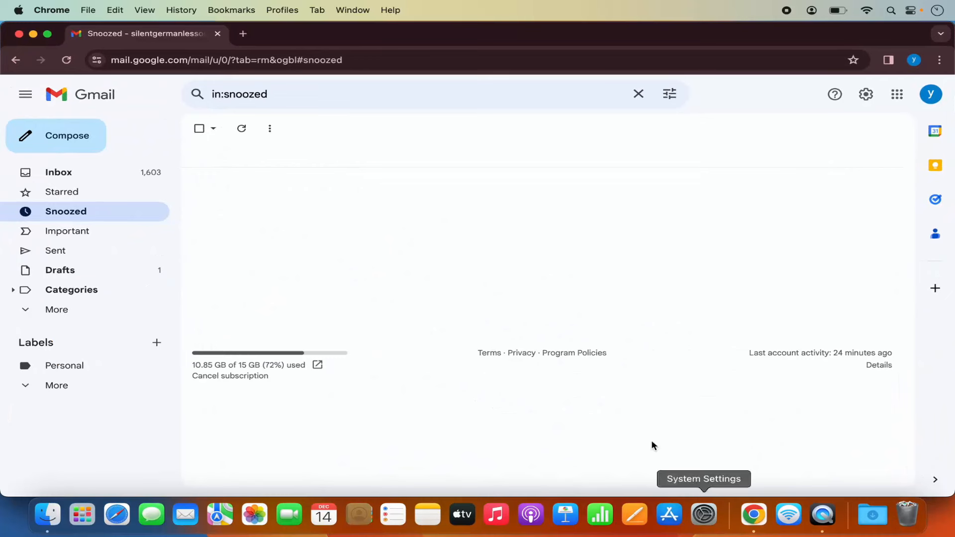
mouse_move(261, 81)
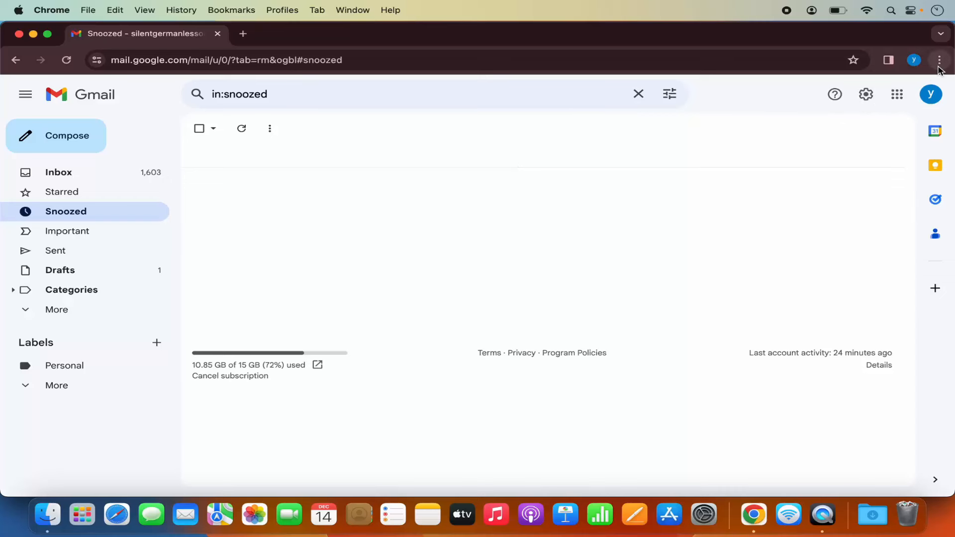
mouse_move(940, 60)
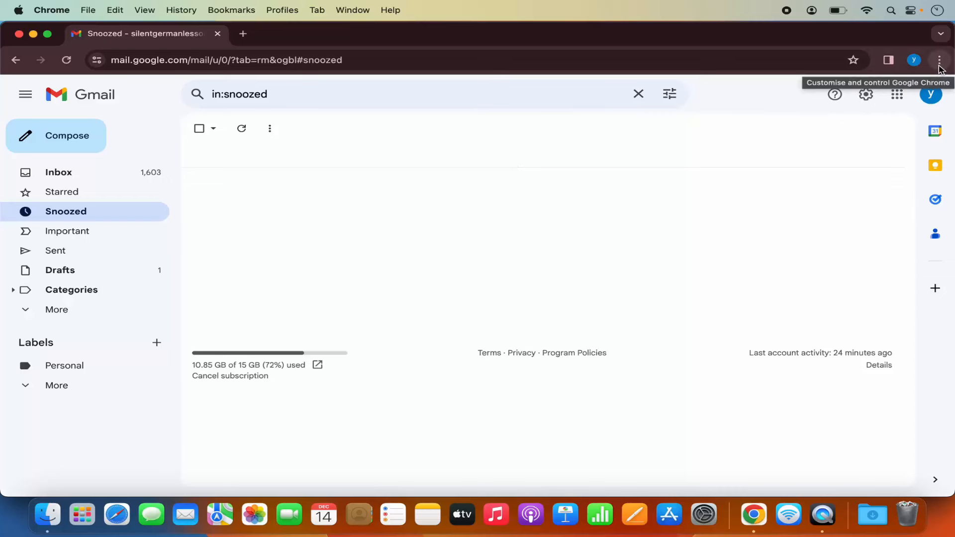
left_click(939, 59)
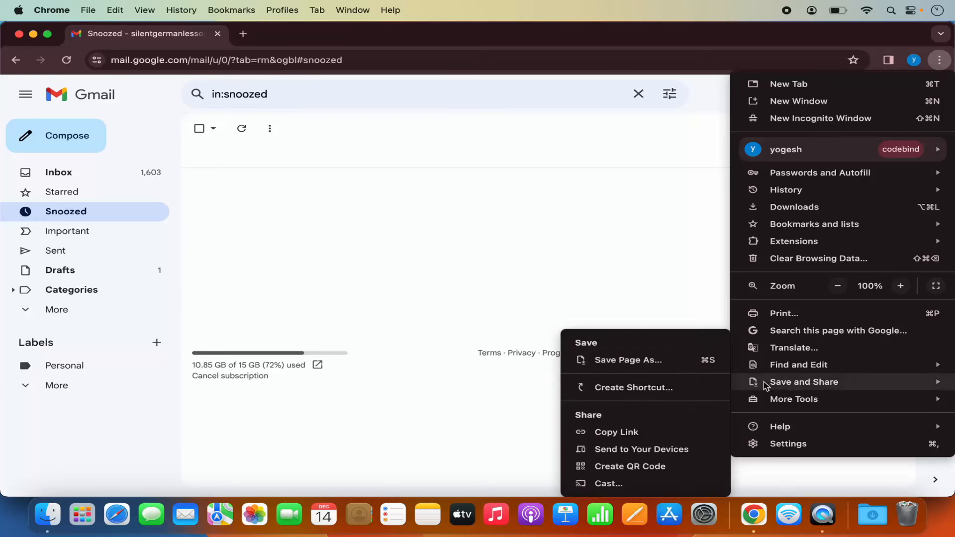
mouse_move(774, 387)
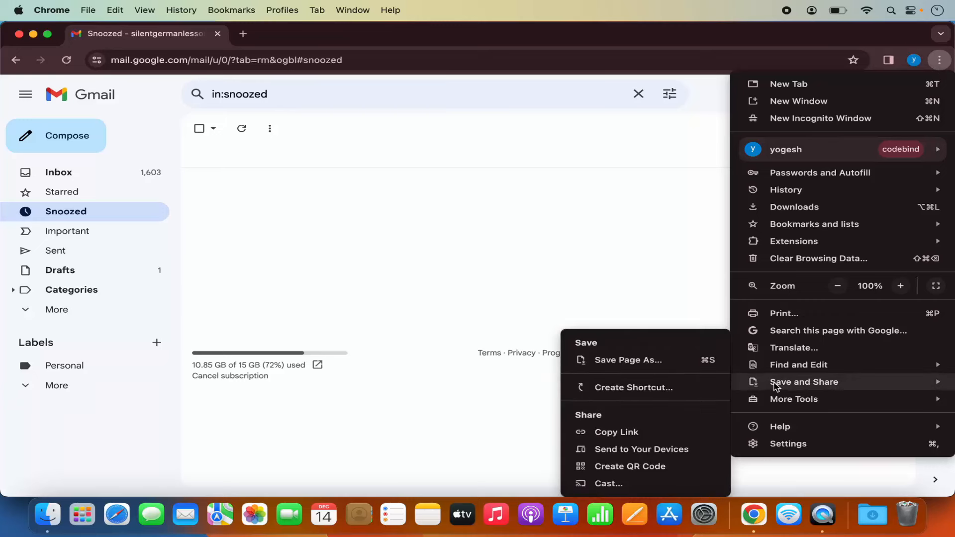
mouse_move(632, 387)
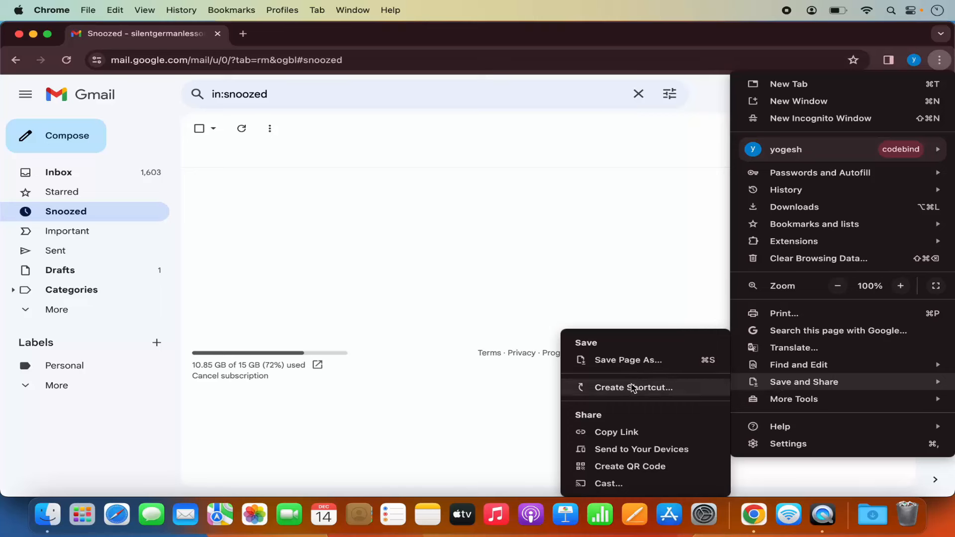
mouse_move(620, 393)
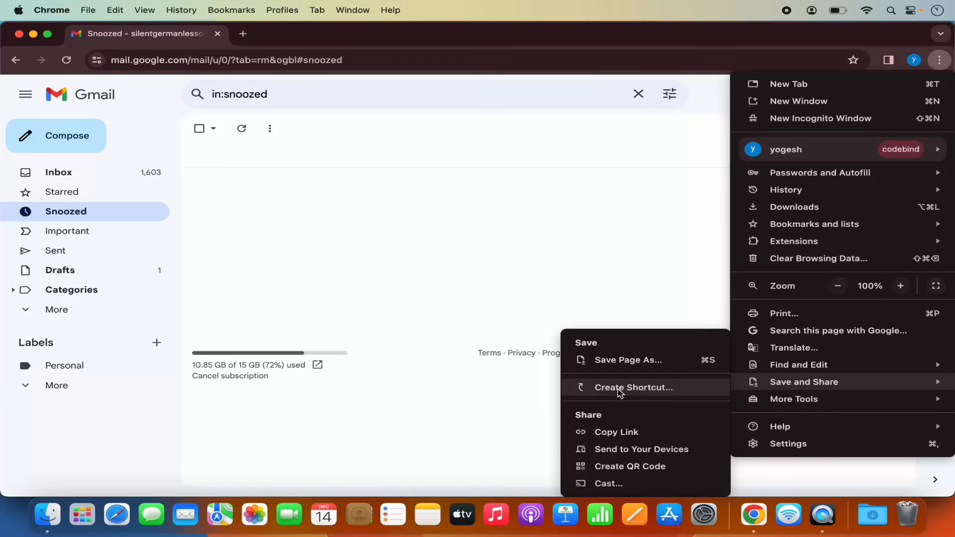
mouse_move(620, 394)
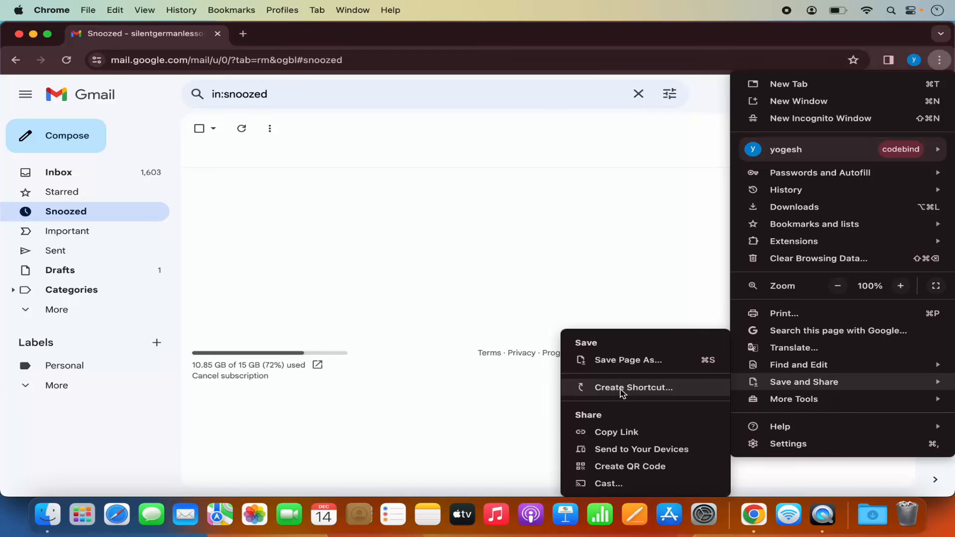
Step: Create a Gmail shortcut with 'Open as window' enabled so it runs standalone
left_click(635, 387)
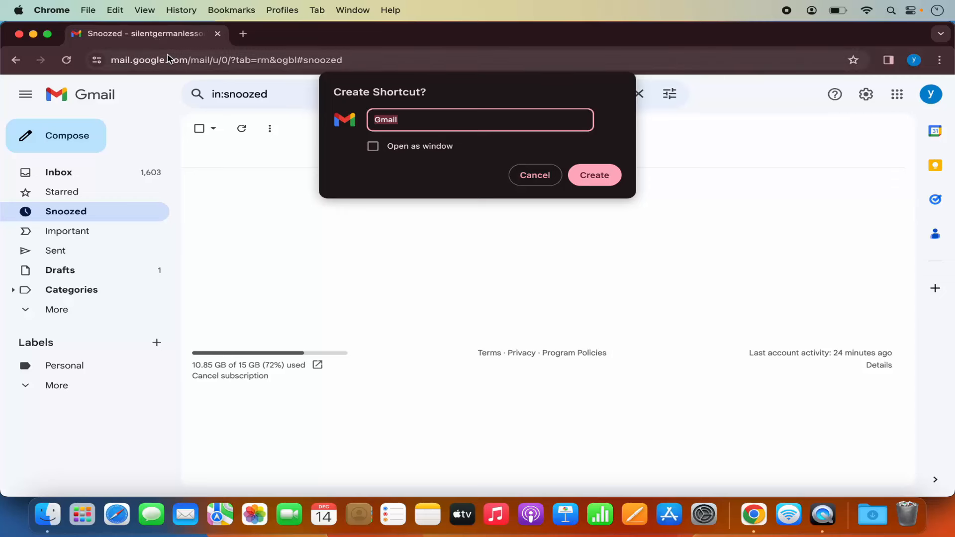
mouse_move(229, 72)
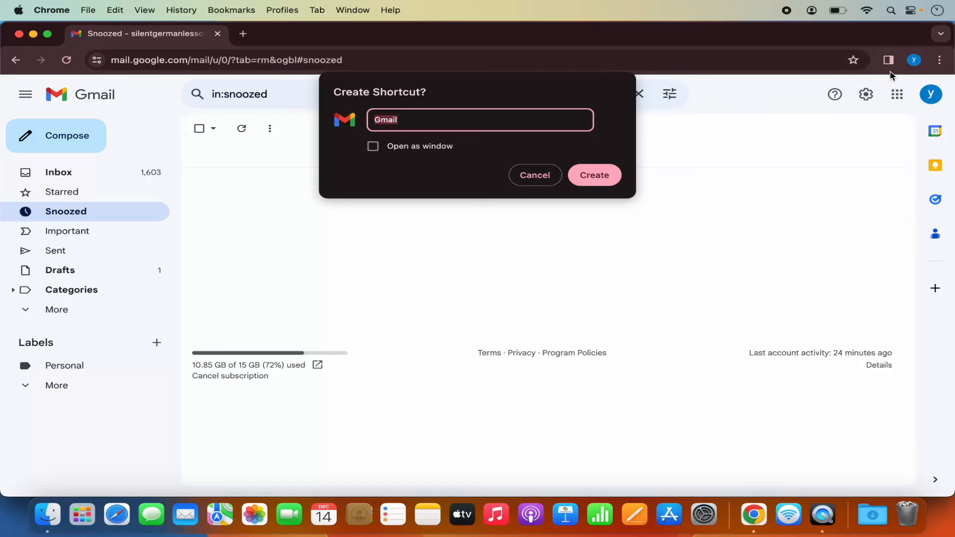
mouse_move(576, 100)
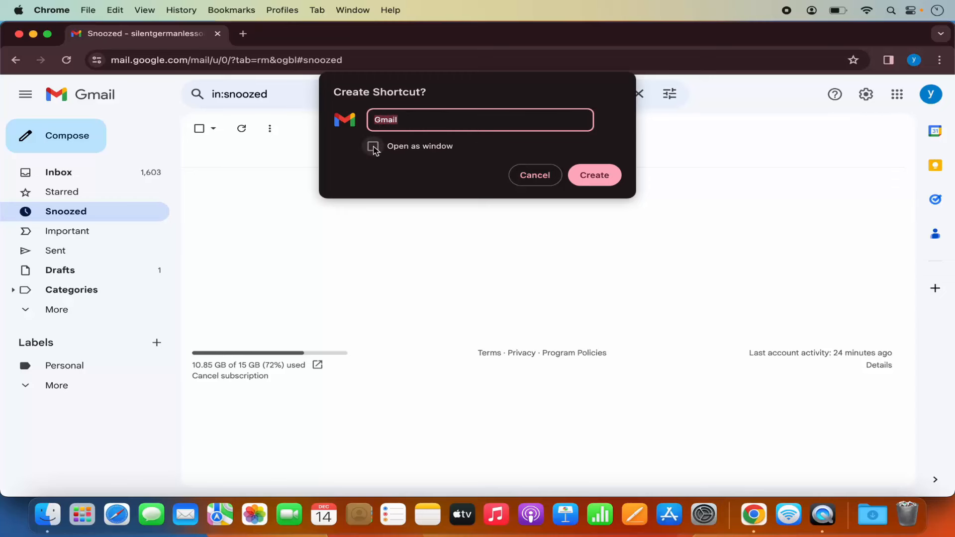
left_click(372, 146)
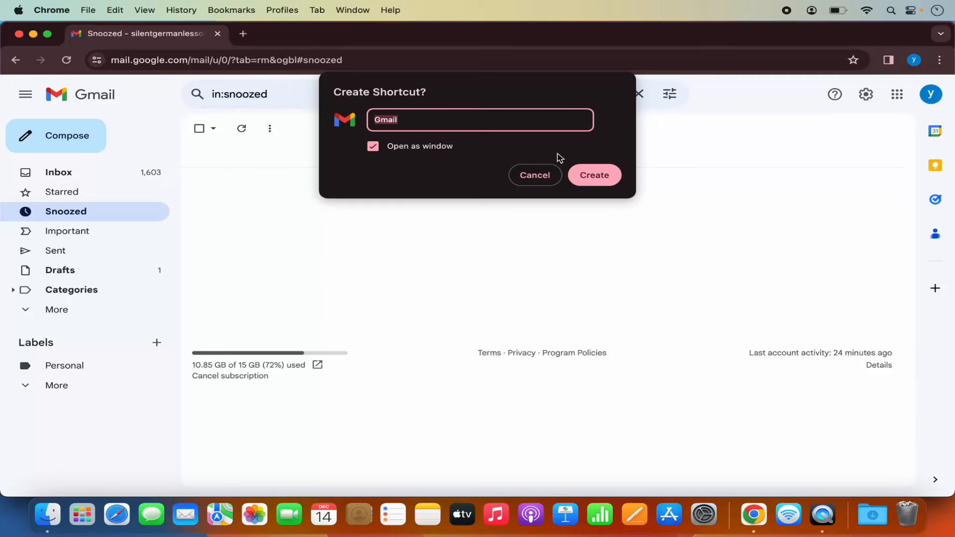
left_click(594, 175)
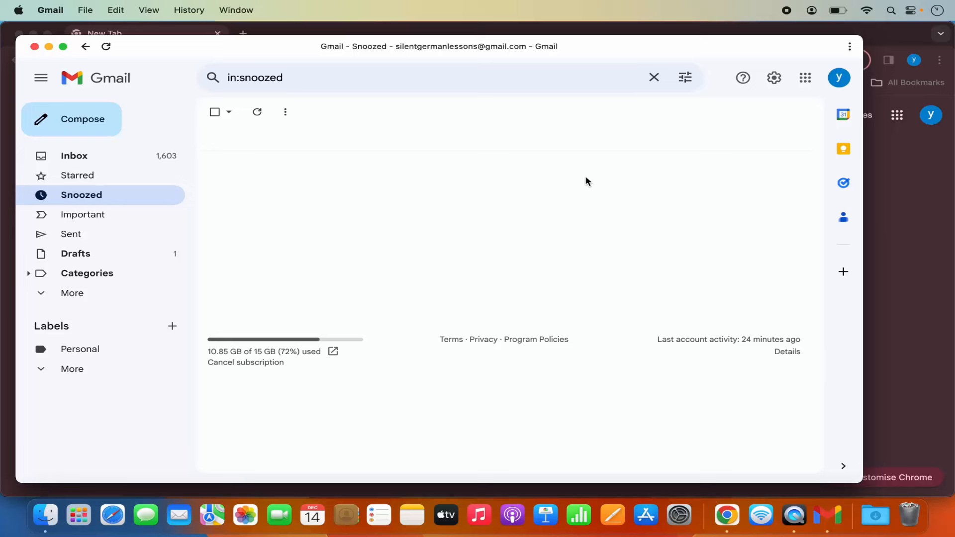
mouse_move(321, 53)
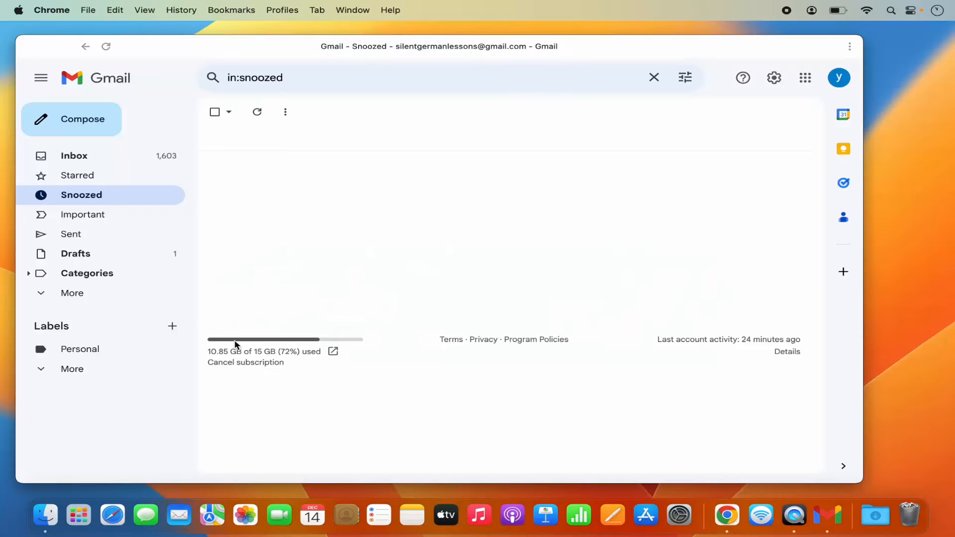
mouse_move(726, 515)
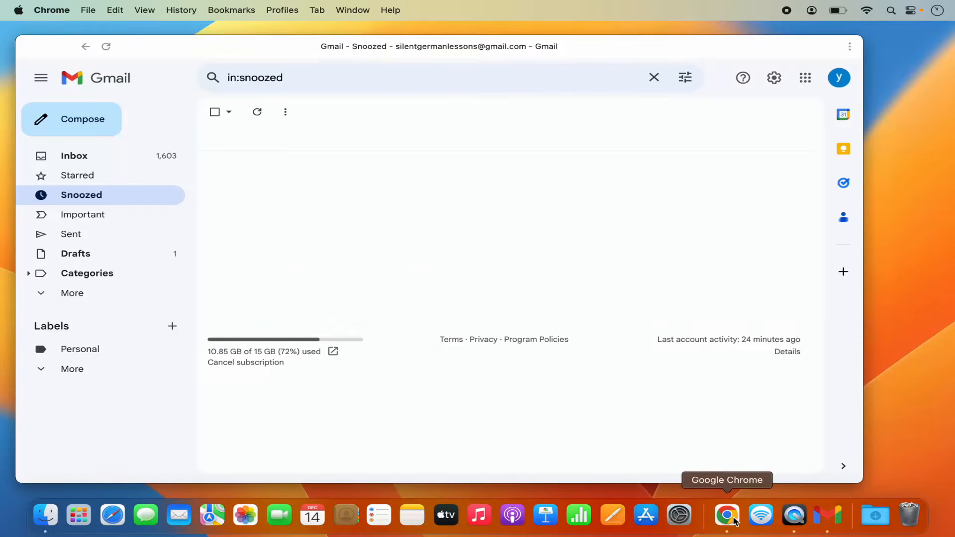
Step: Quit Chrome from its Dock icon, closing the Gmail app window as well
right_click(726, 514)
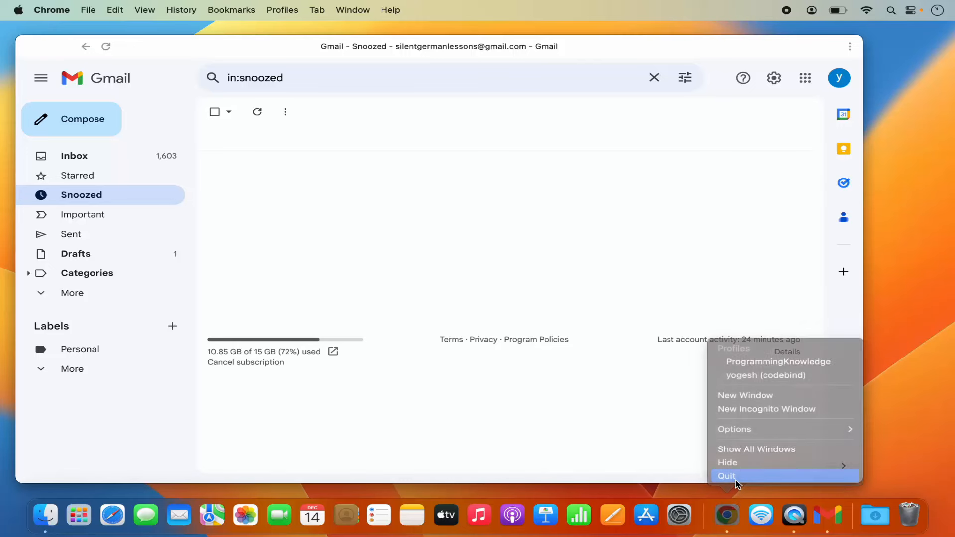
left_click(726, 475)
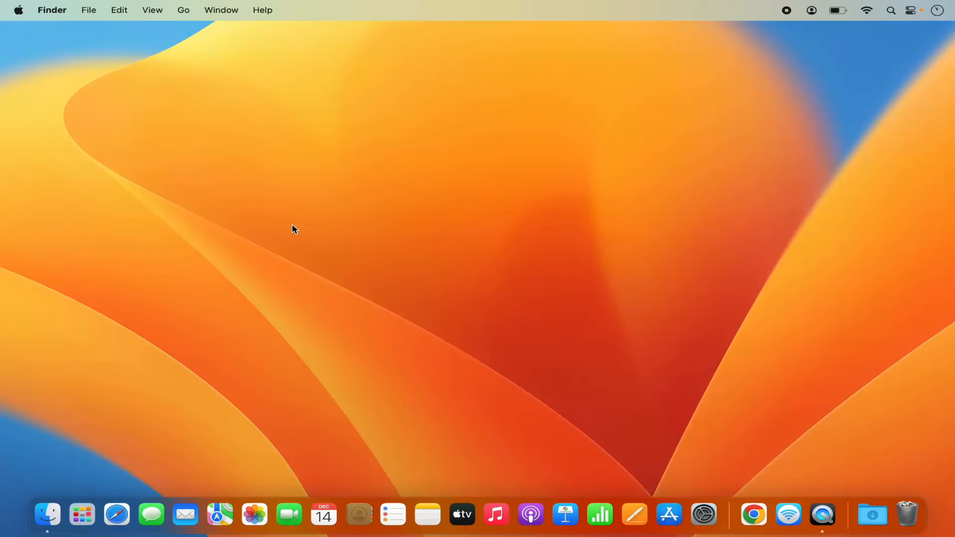
mouse_move(94, 491)
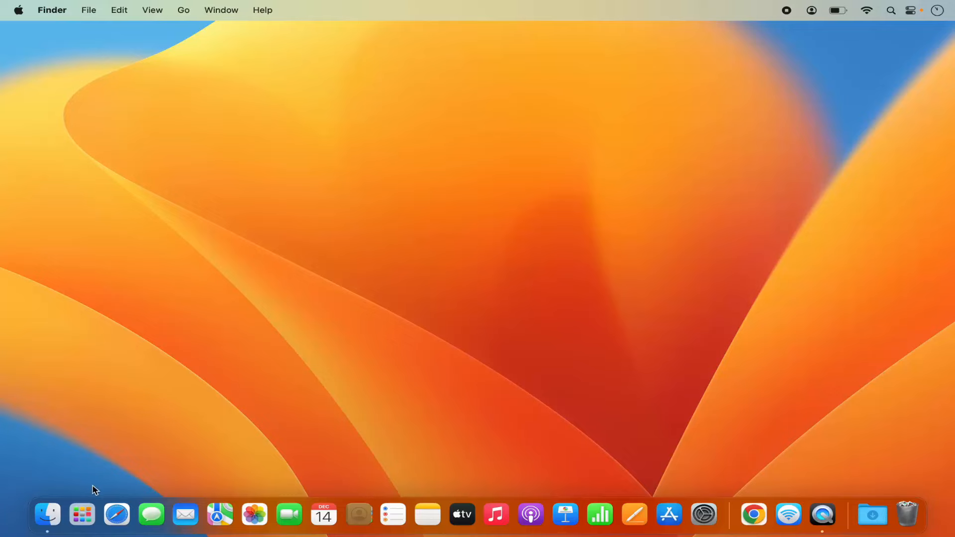
mouse_move(82, 514)
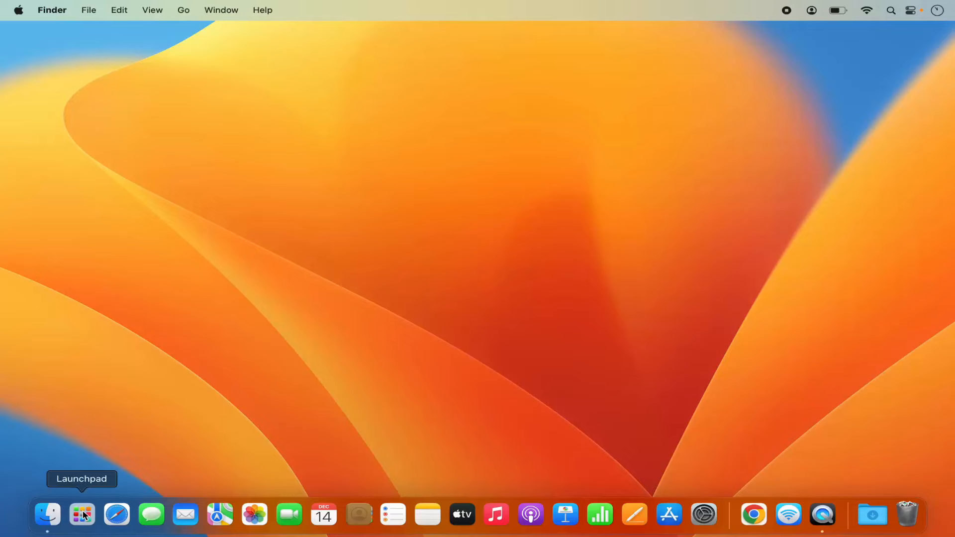
Step: Search Launchpad for 'gmail' to find the newly installed Gmail shortcut app
left_click(83, 514)
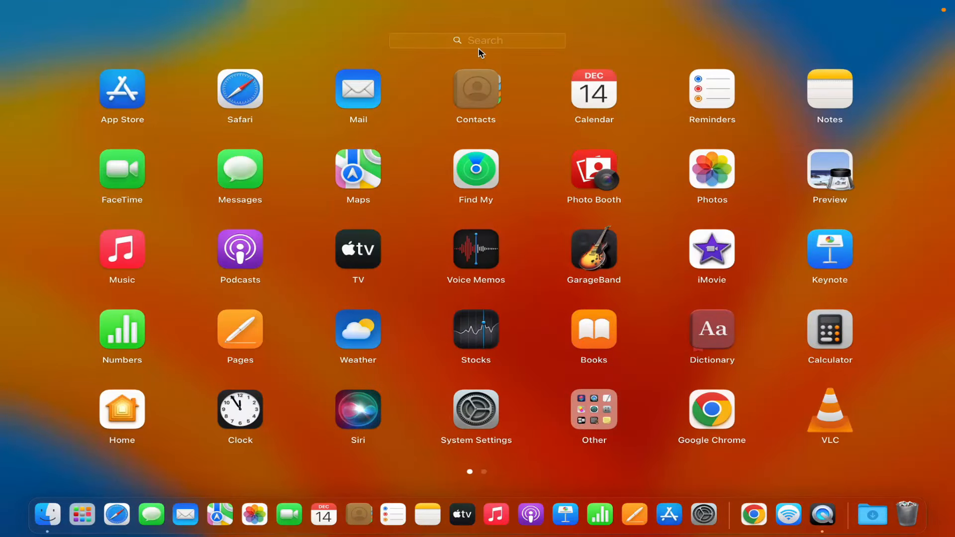
type("gmail")
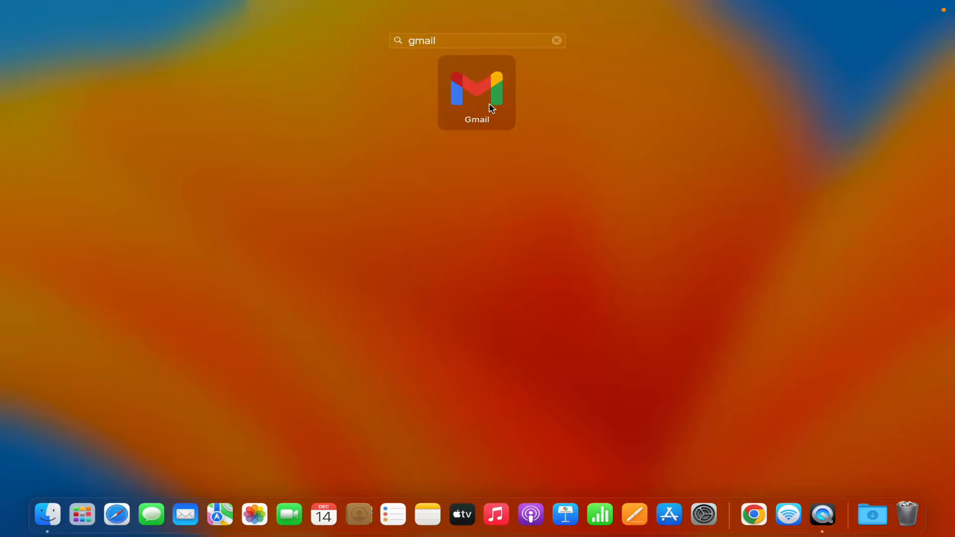
mouse_move(484, 114)
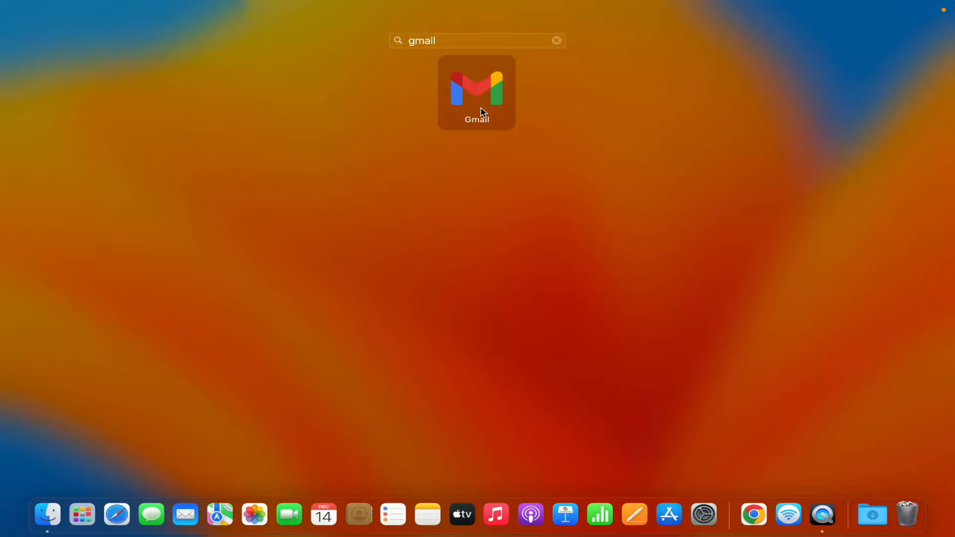
mouse_move(481, 97)
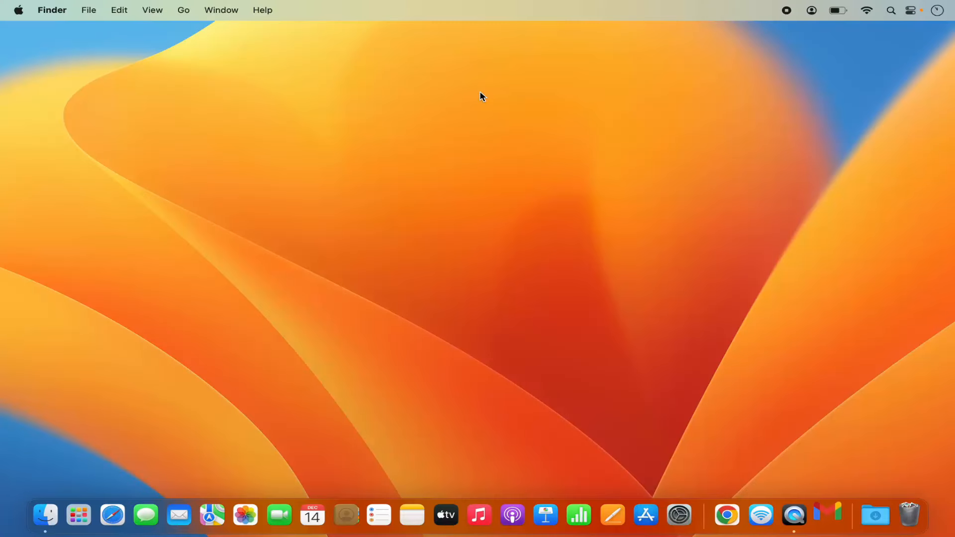
left_click(726, 515)
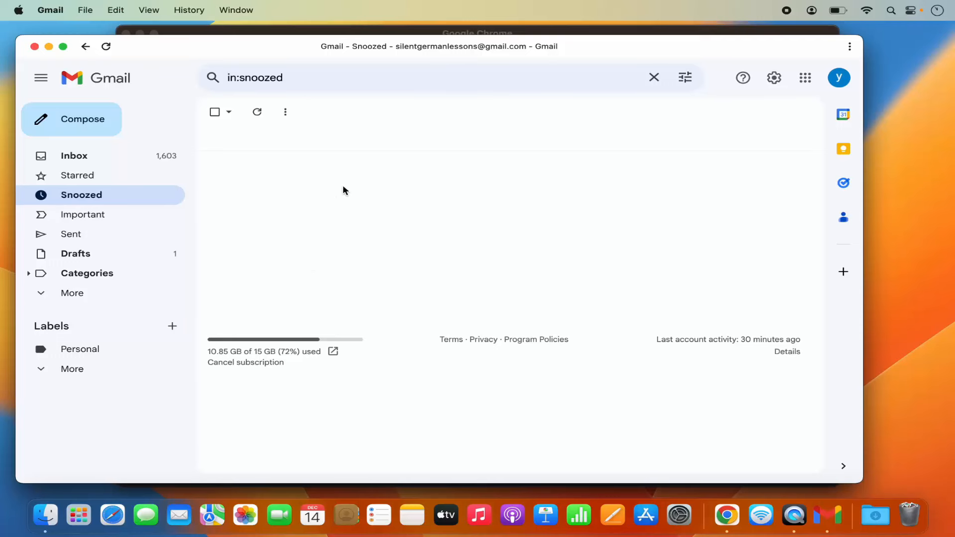
mouse_move(392, 188)
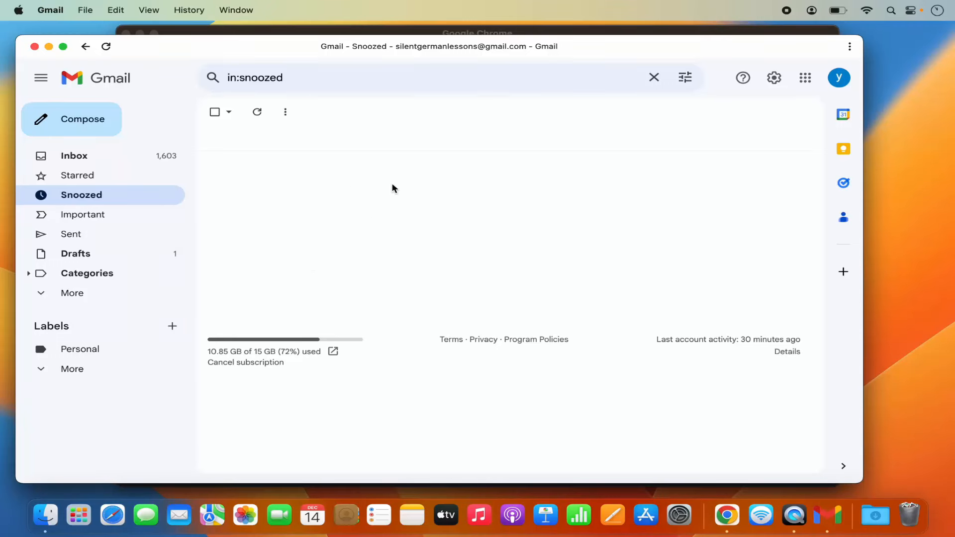
mouse_move(488, 234)
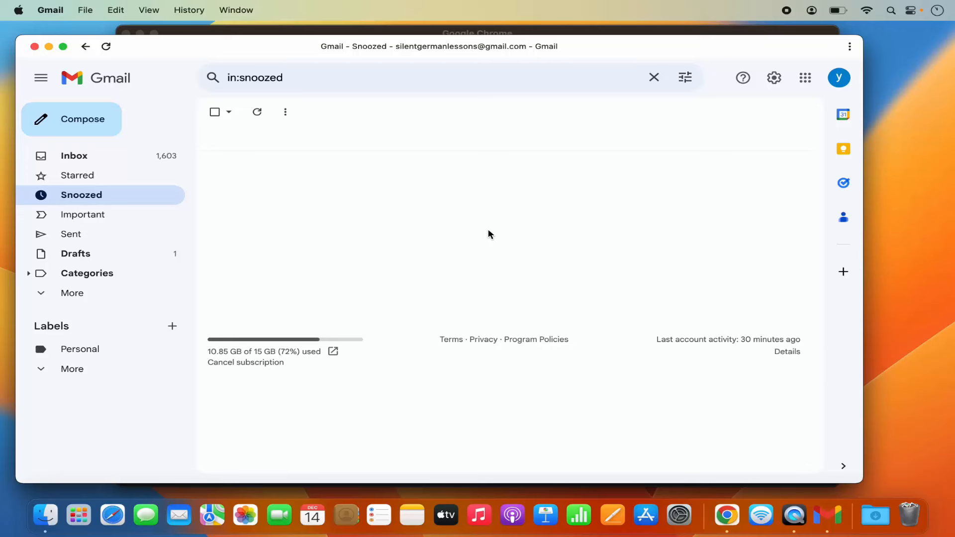
mouse_move(490, 238)
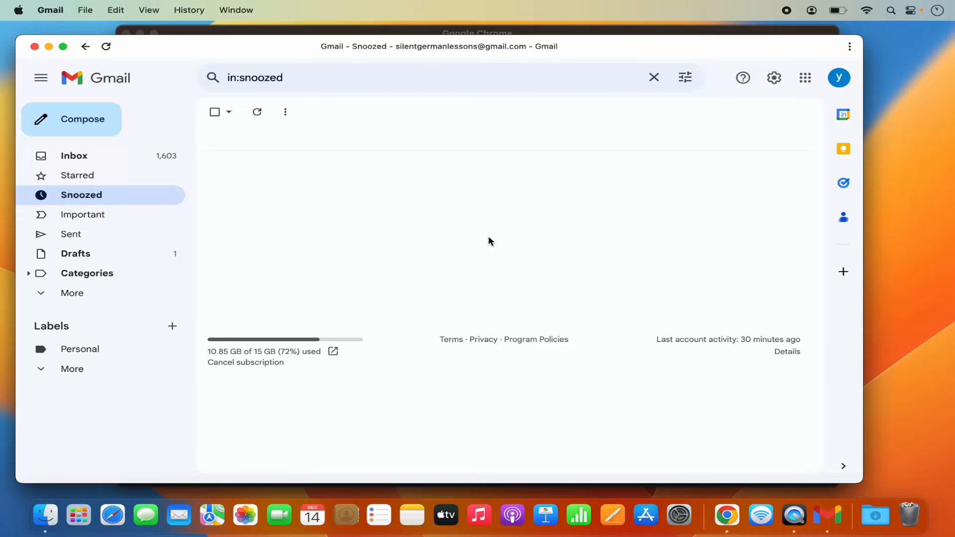
mouse_move(448, 253)
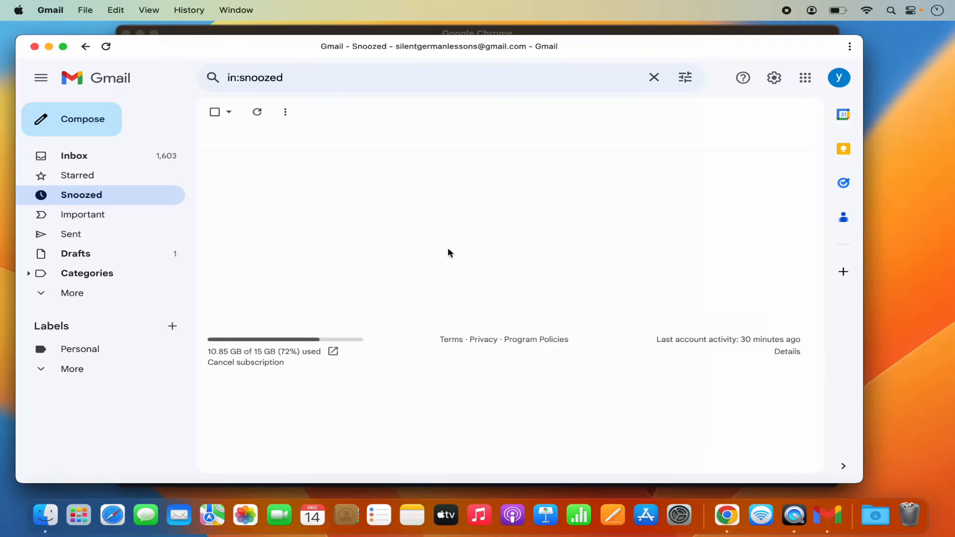
mouse_move(503, 317)
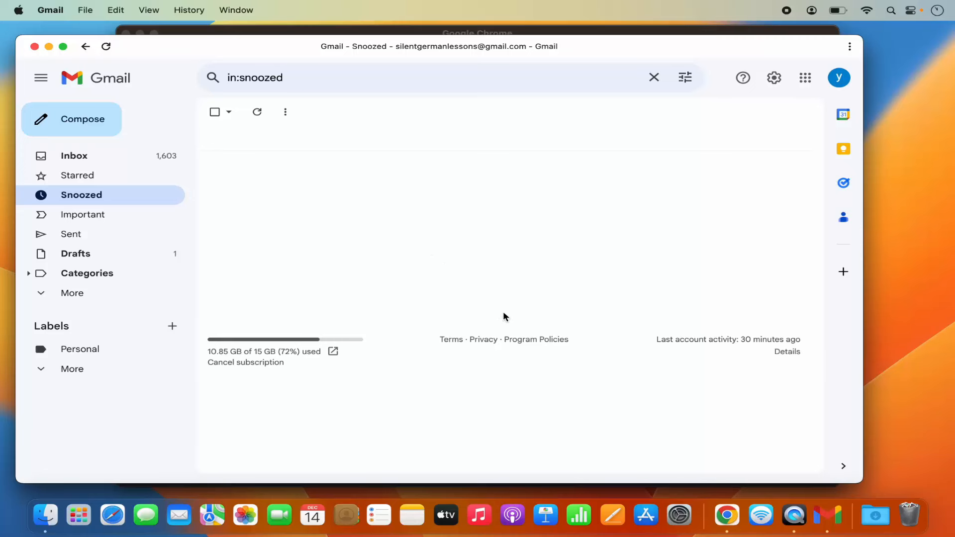
mouse_move(71, 65)
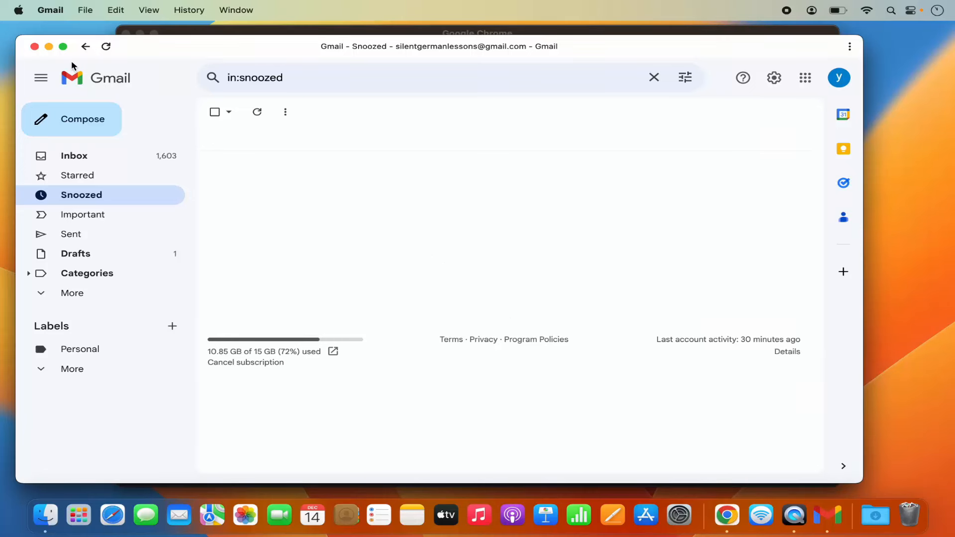
mouse_move(818, 507)
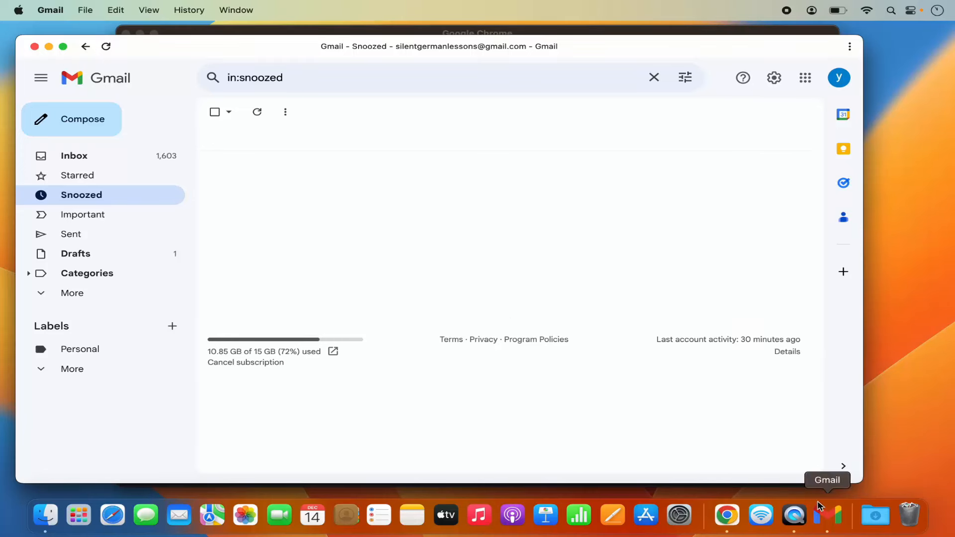
right_click(827, 515)
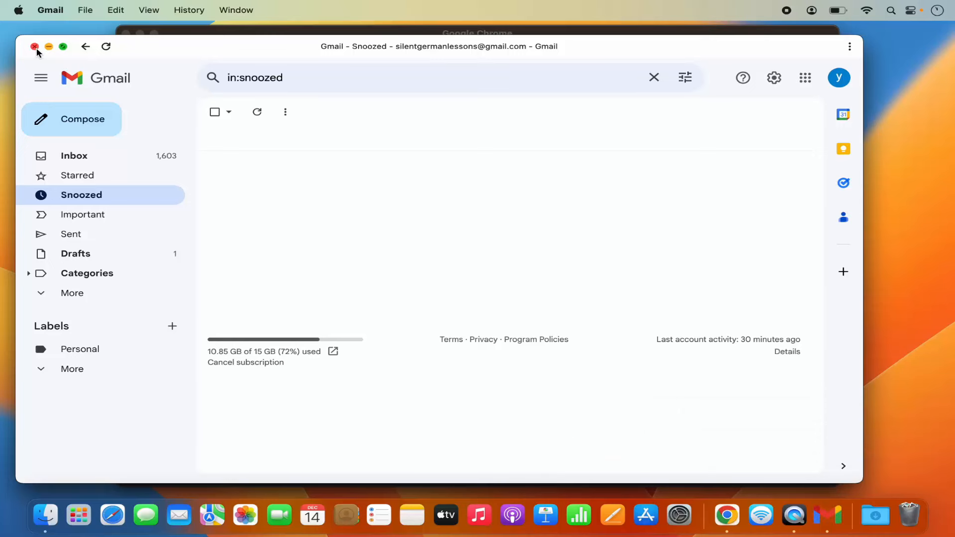
left_click(35, 46)
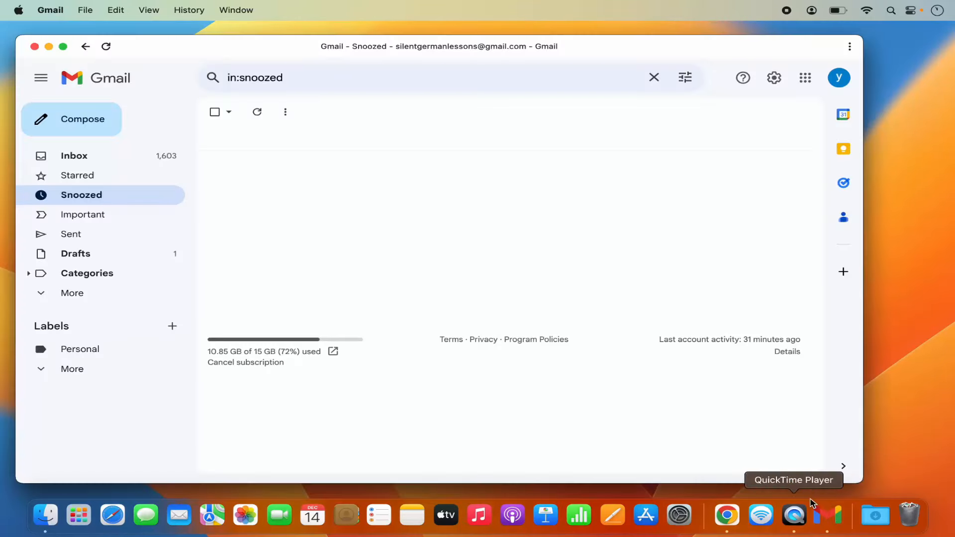
mouse_move(834, 517)
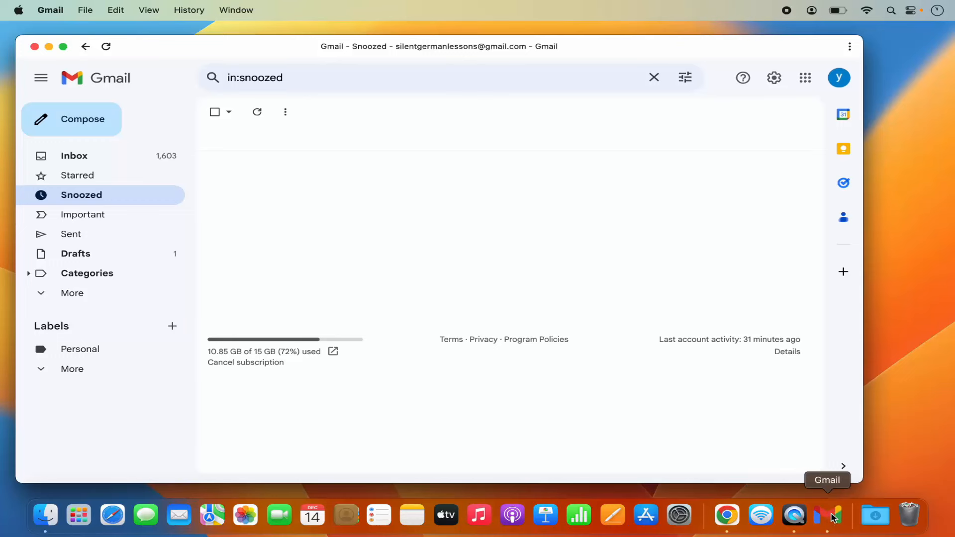
mouse_move(416, 222)
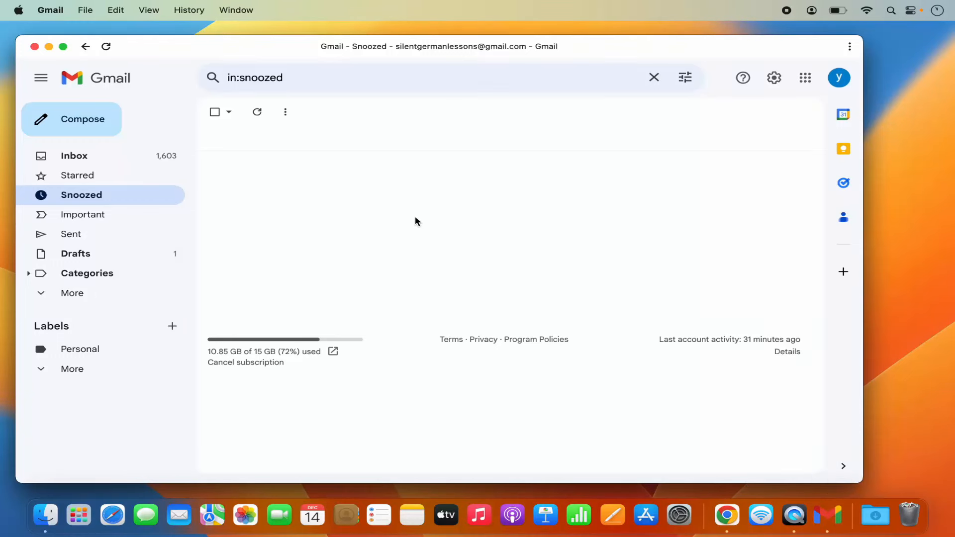
mouse_move(419, 220)
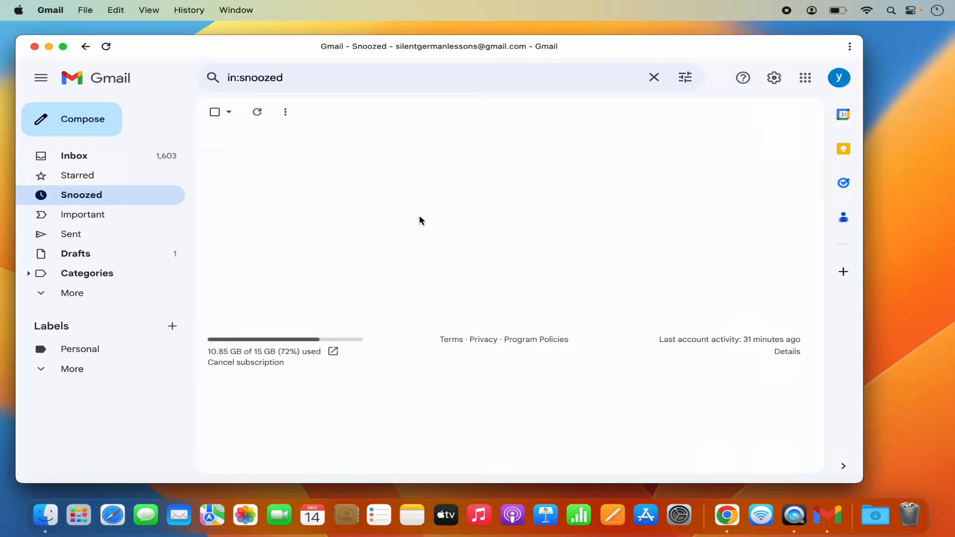
mouse_move(551, 177)
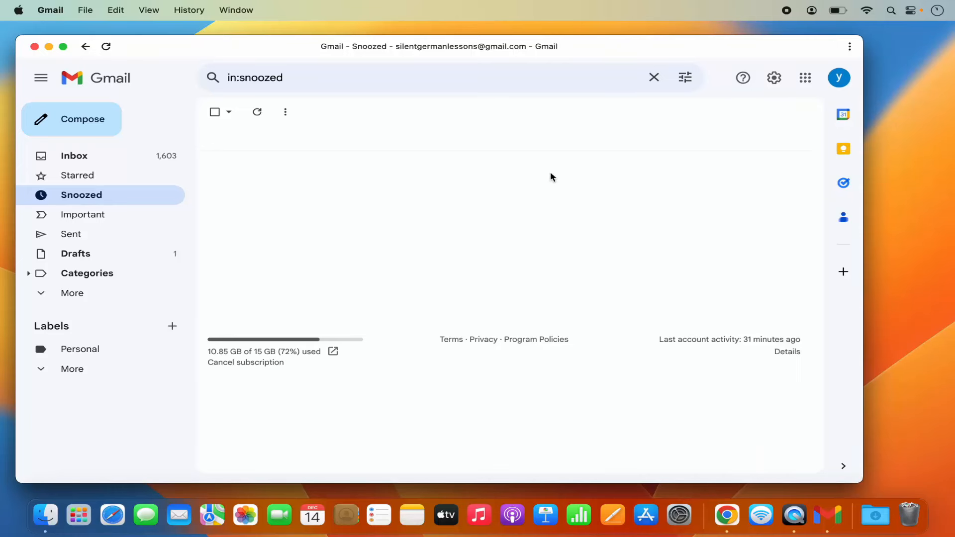
mouse_move(887, 26)
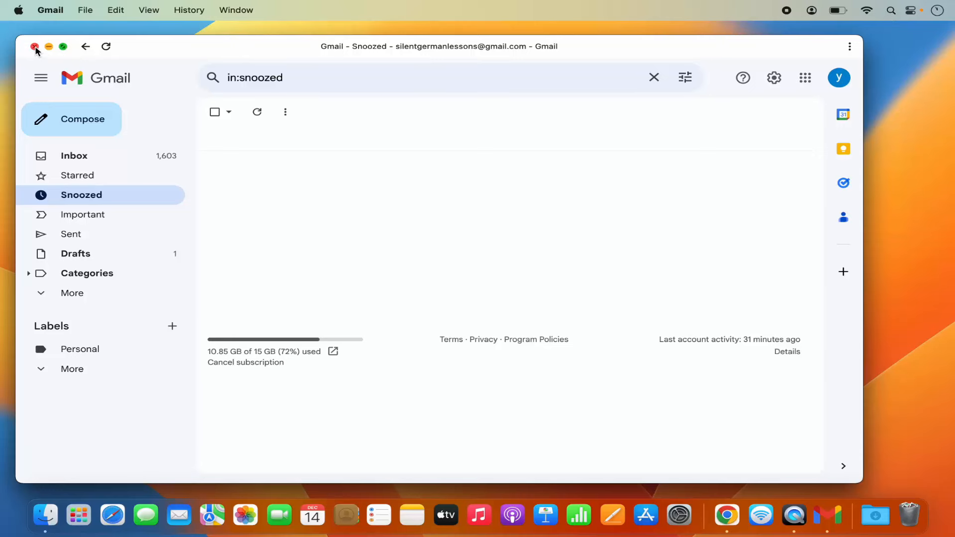
Step: Close the Gmail window and use Spotlight to find 'chrome apps', revealing the Chrome Apps folder
left_click(36, 46)
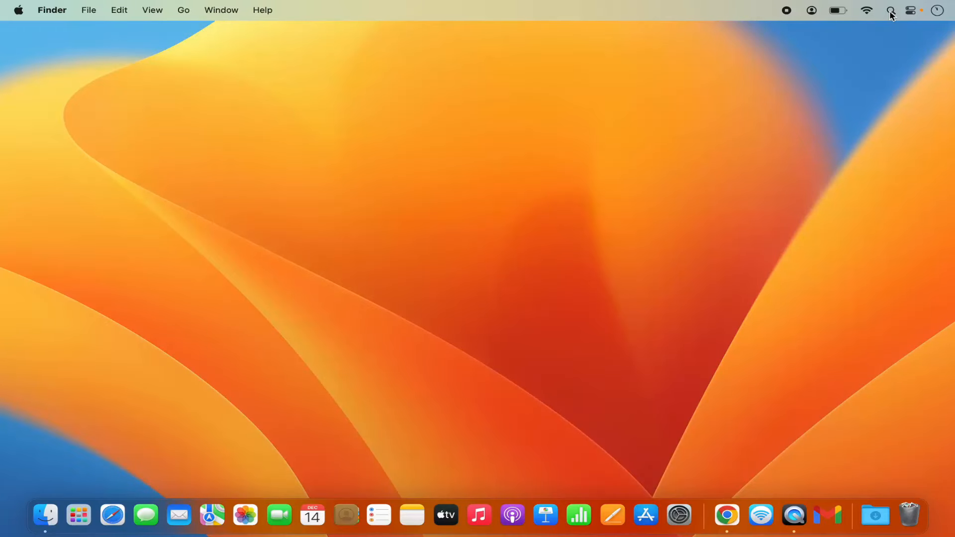
left_click(889, 10)
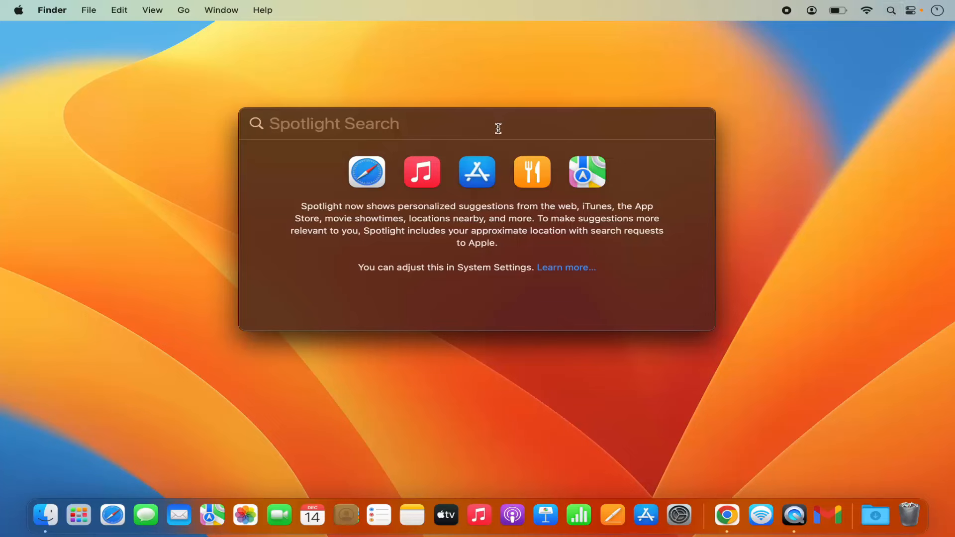
type("chrome app")
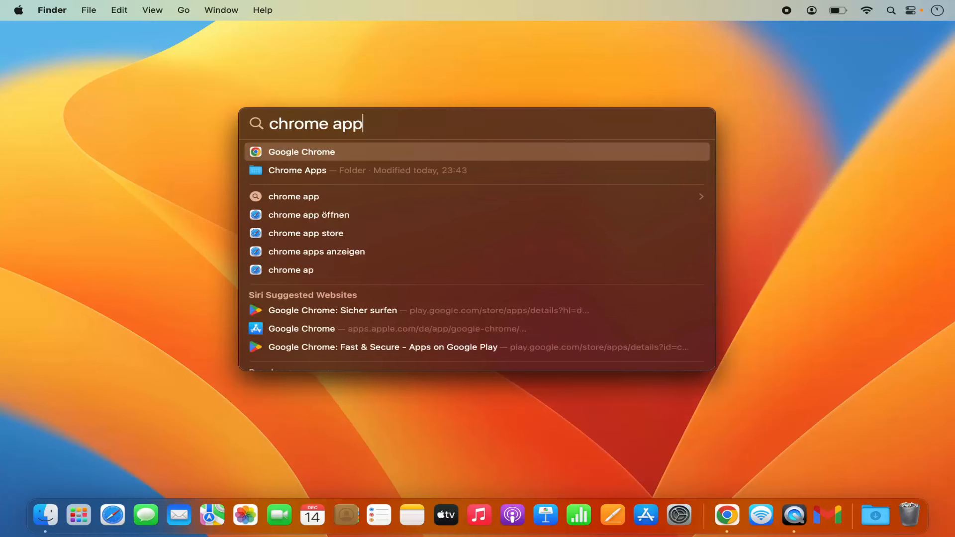
type("s")
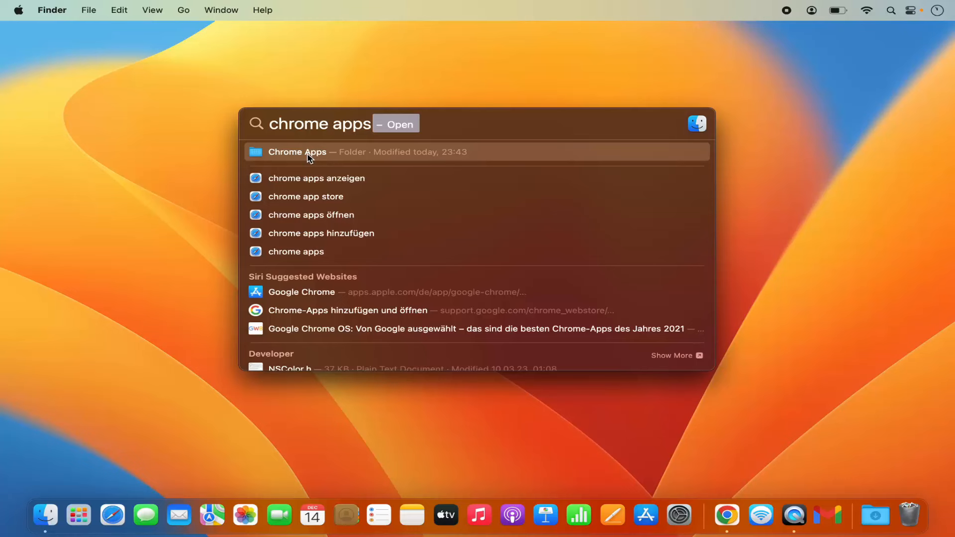
left_click(297, 151)
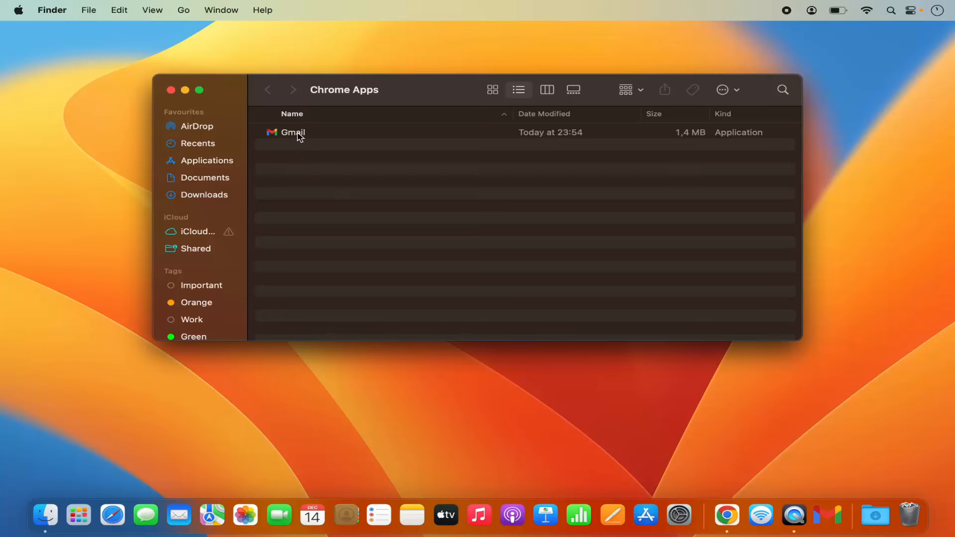
Step: Move the Gmail app from the Chrome Apps folder to the Bin
left_click(292, 133)
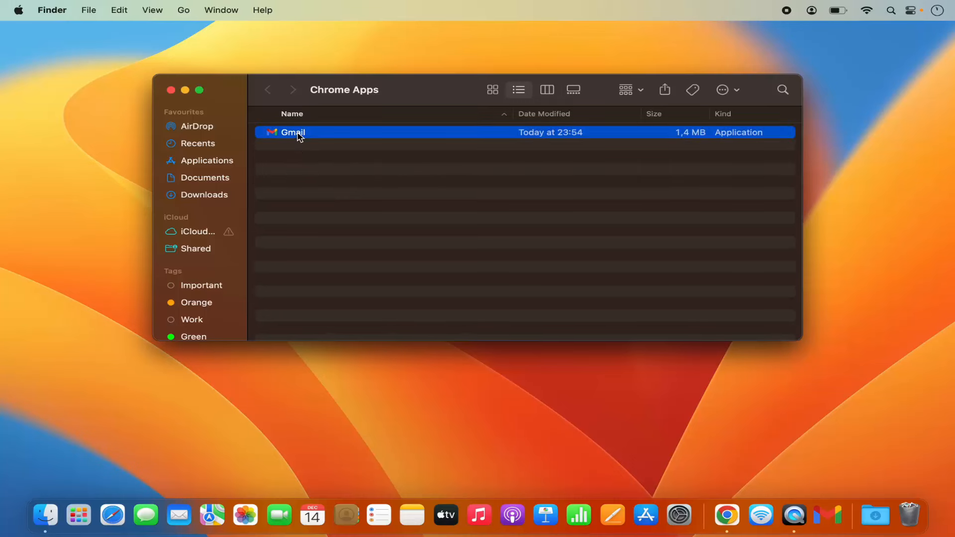
right_click(292, 132)
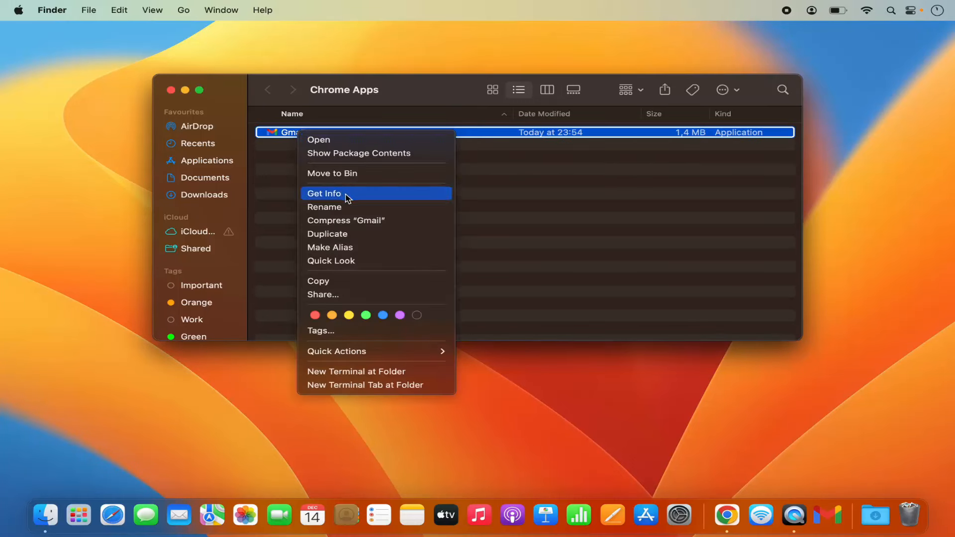
mouse_move(341, 173)
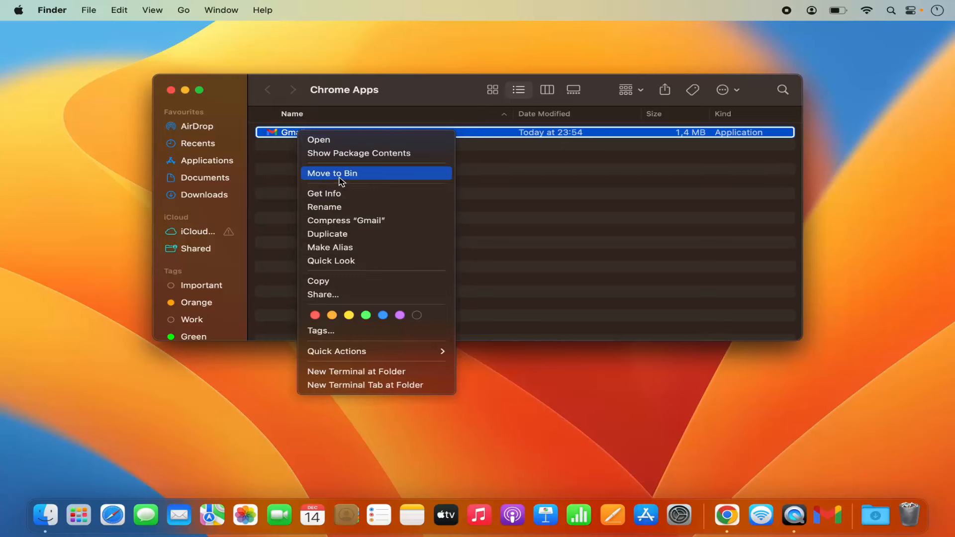
left_click(333, 173)
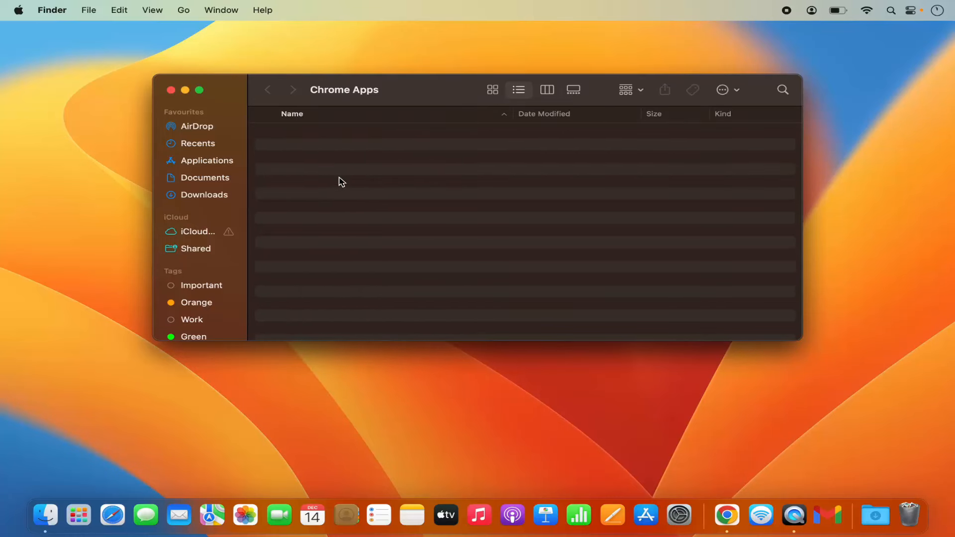
mouse_move(818, 500)
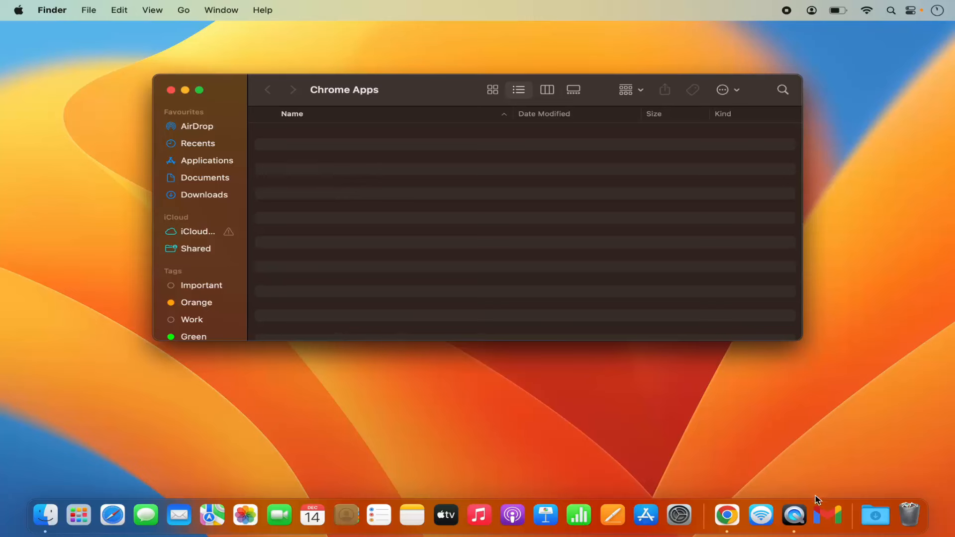
mouse_move(823, 516)
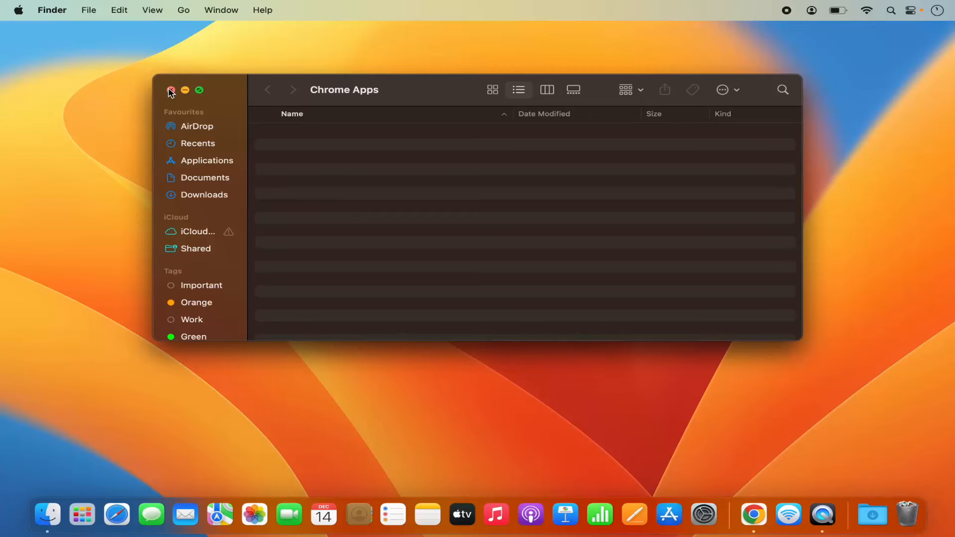
Step: Search Launchpad for 'gmail', find no results, and return to the desktop
left_click(82, 515)
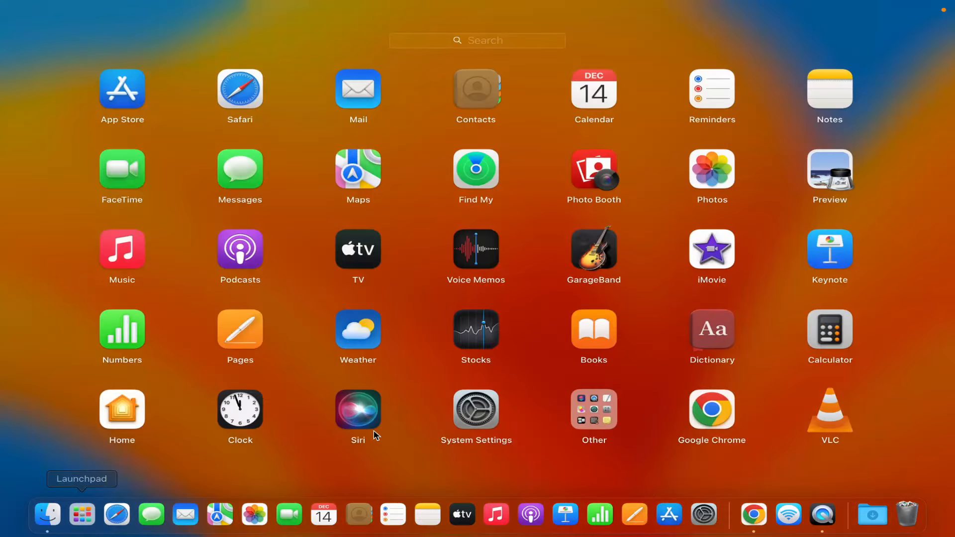
mouse_move(436, 50)
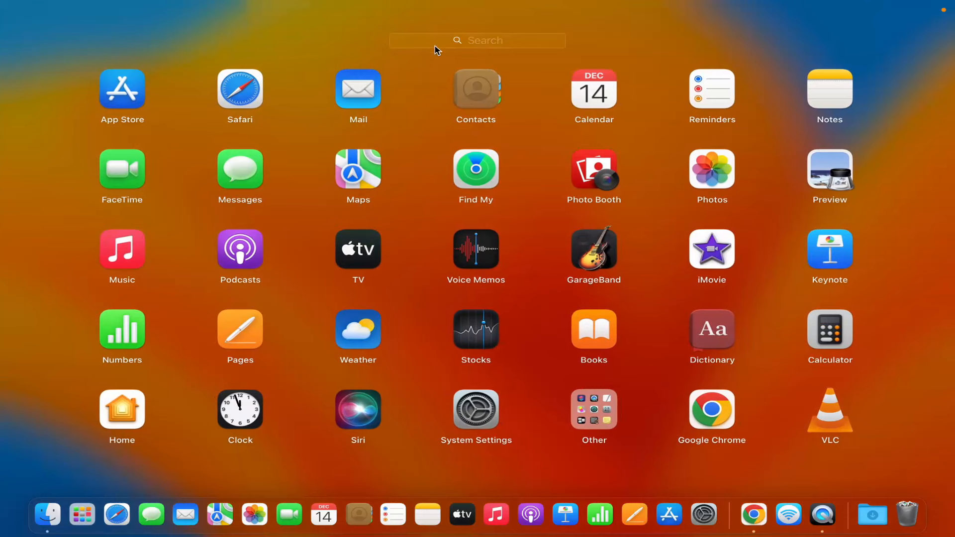
type("gmail")
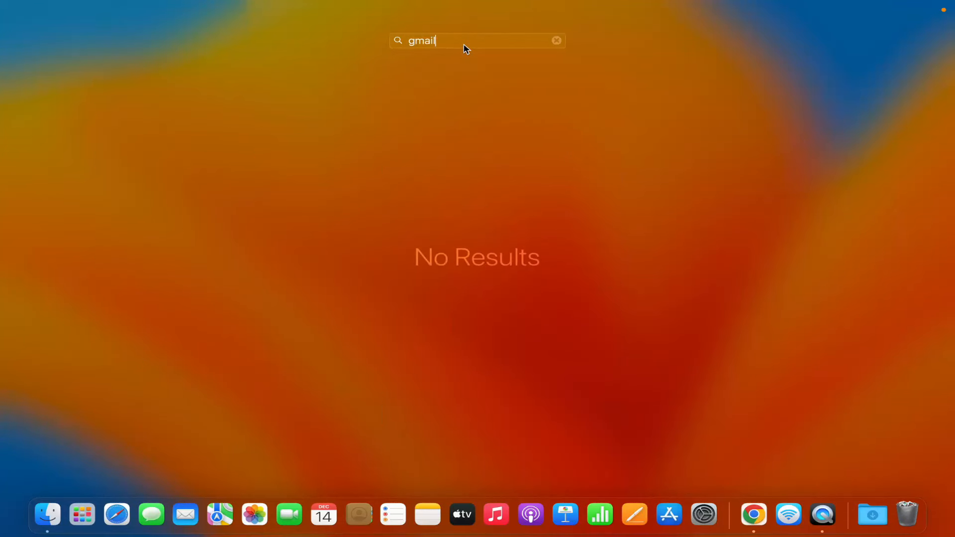
left_click(555, 40)
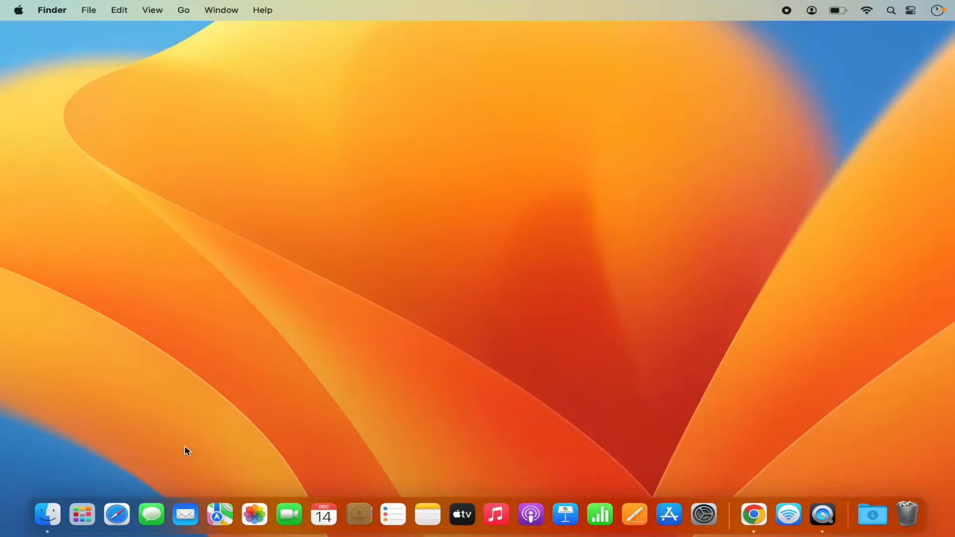
mouse_move(451, 410)
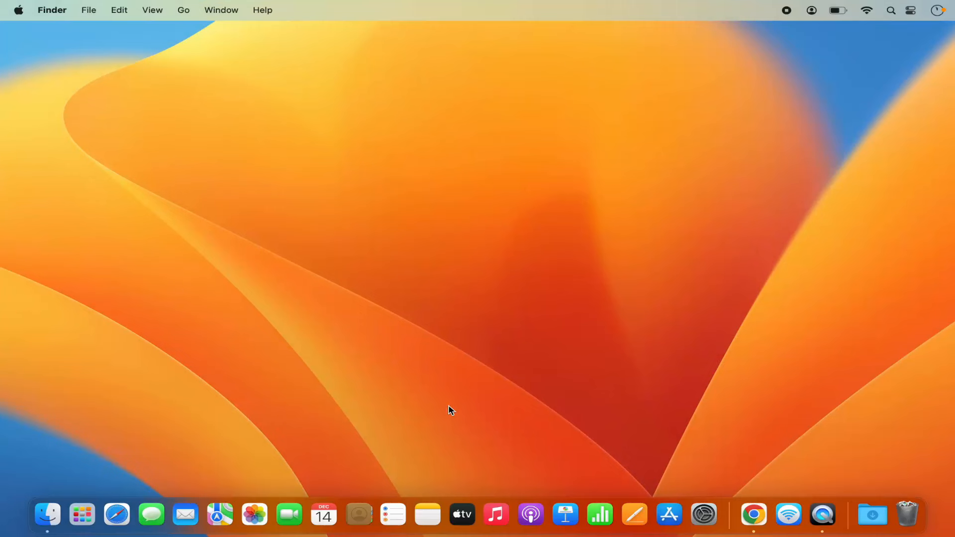